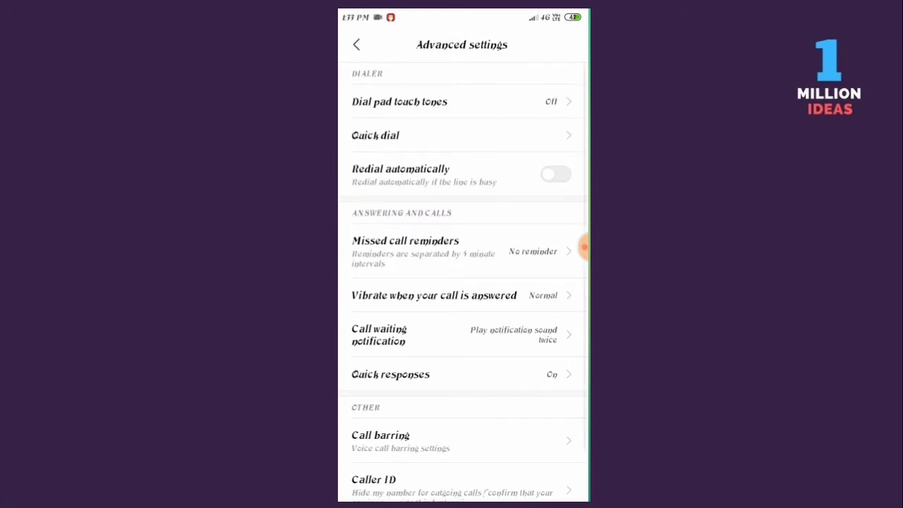
Go to the Call barring page from the advanced call settings.
left_click(381, 435)
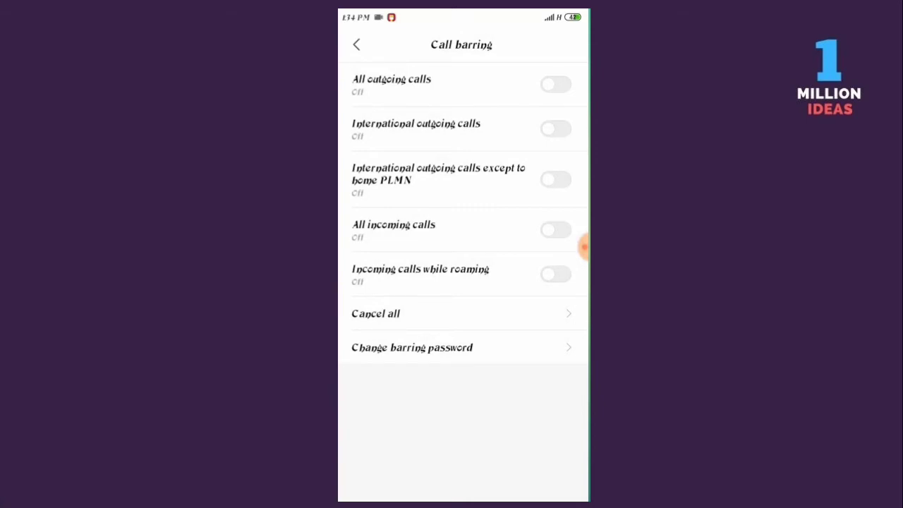
Leave the All incoming calls barring toggle switched off and head back to Settings.
left_click(556, 229)
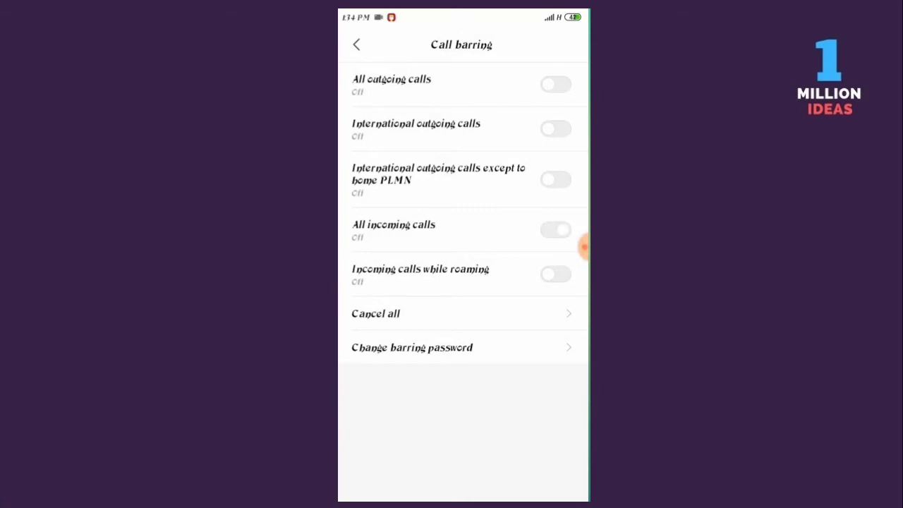
left_click(556, 230)
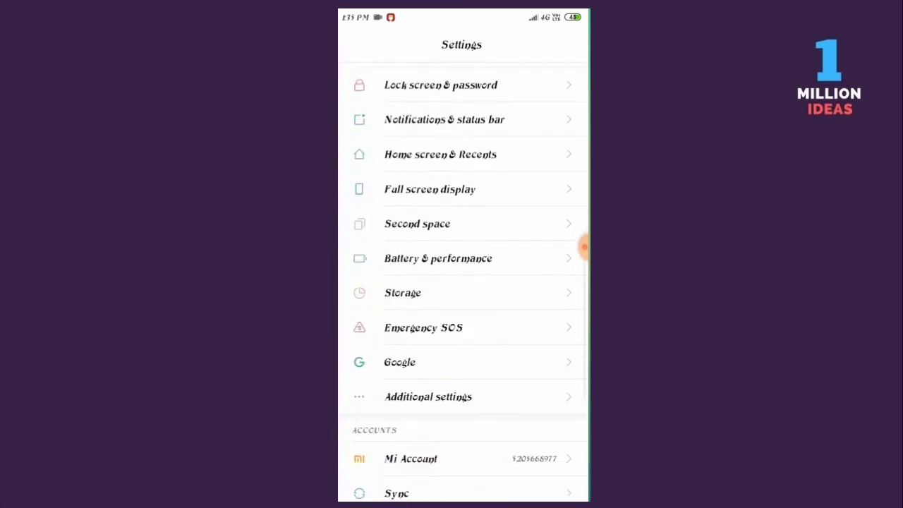
Reach Manage apps under Apps to list the installed apps.
scroll("down", 3)
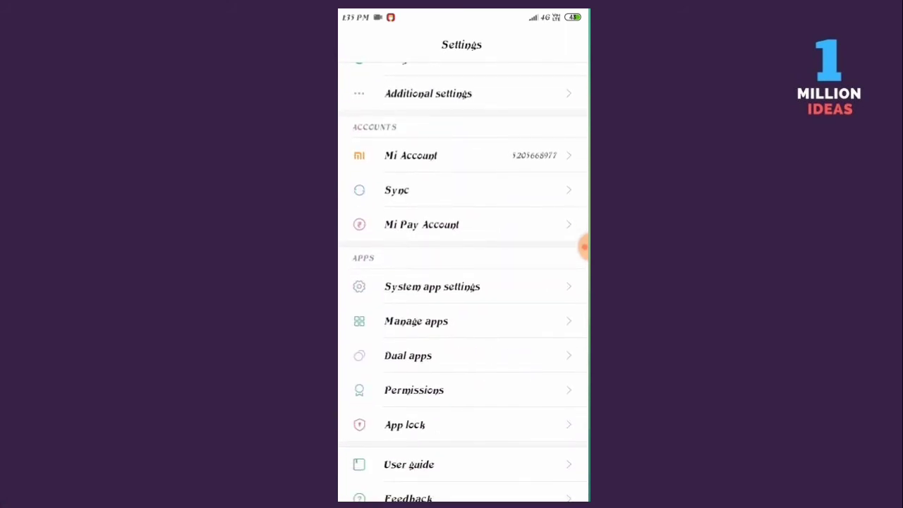
left_click(415, 320)
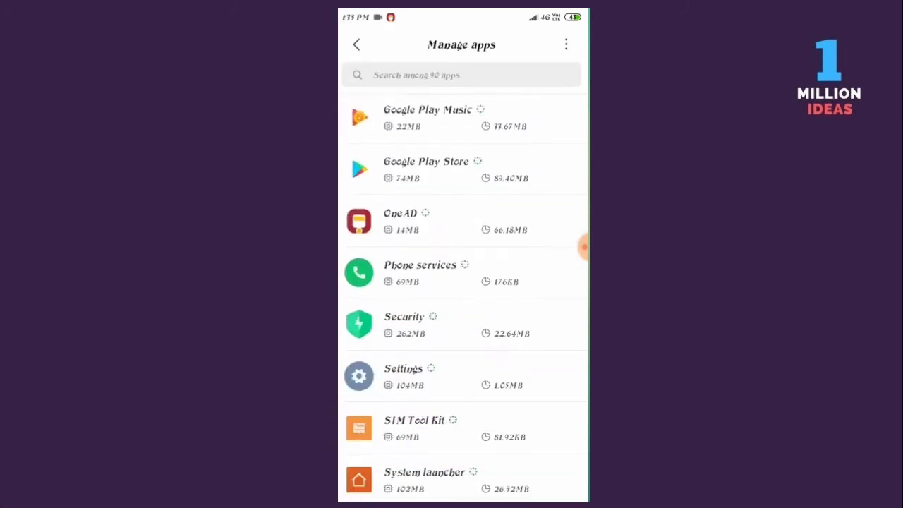
Find Phone services in Manage apps and show its app info page.
scroll("down", 3)
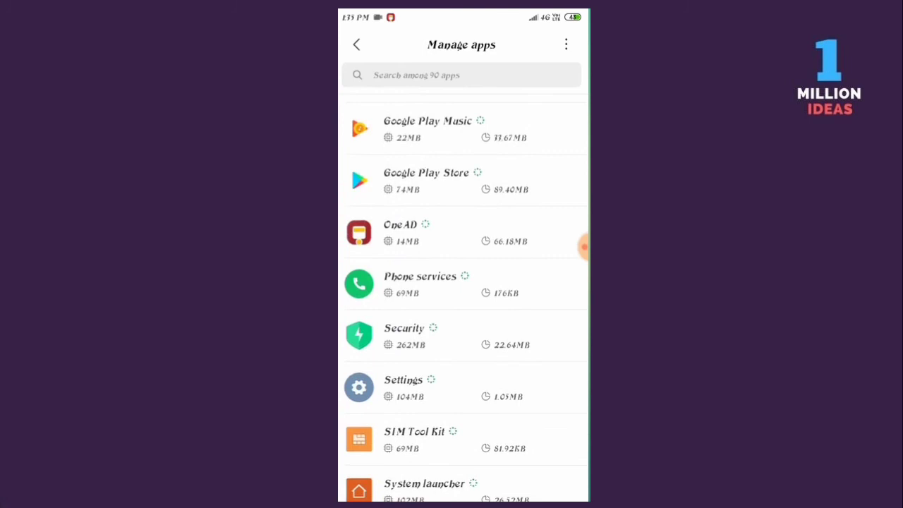
left_click(420, 282)
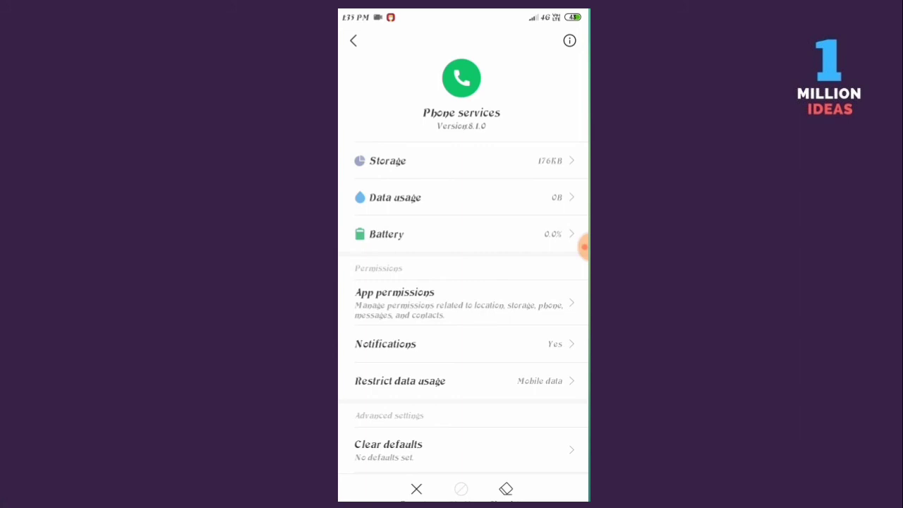
Verify Phone services holds no permissions, then restrict its data usage to Mobile data and confirm OK.
left_click(396, 292)
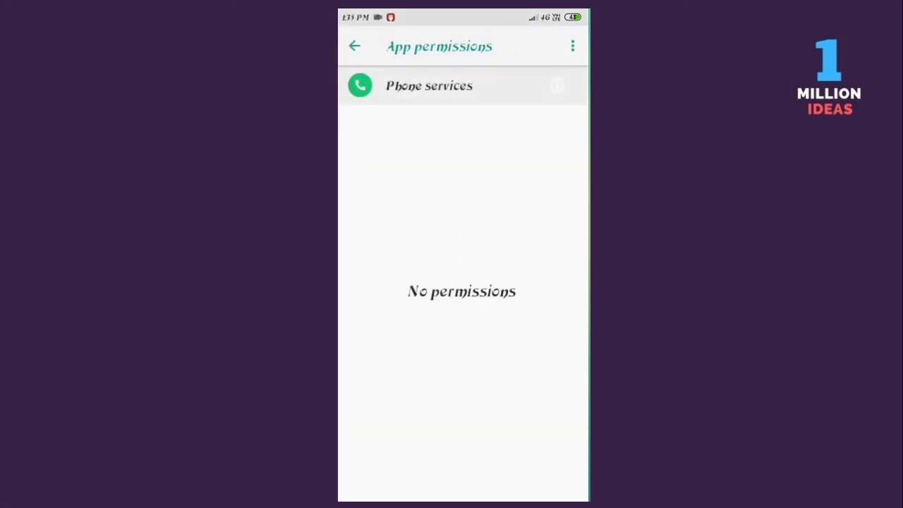
left_click(354, 45)
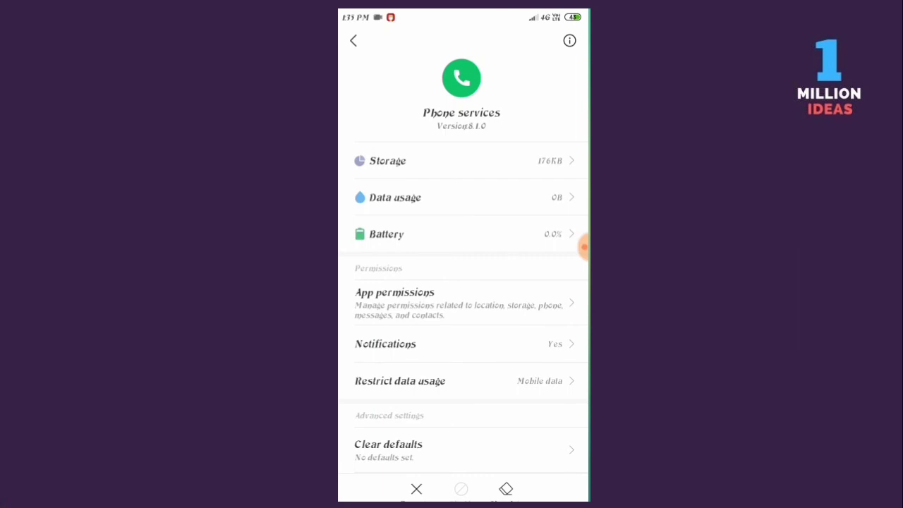
left_click(399, 381)
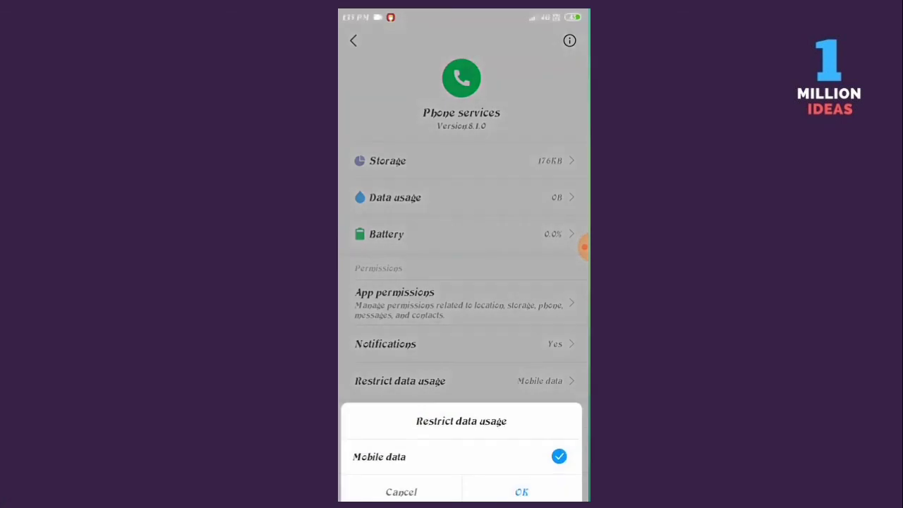
left_click(523, 491)
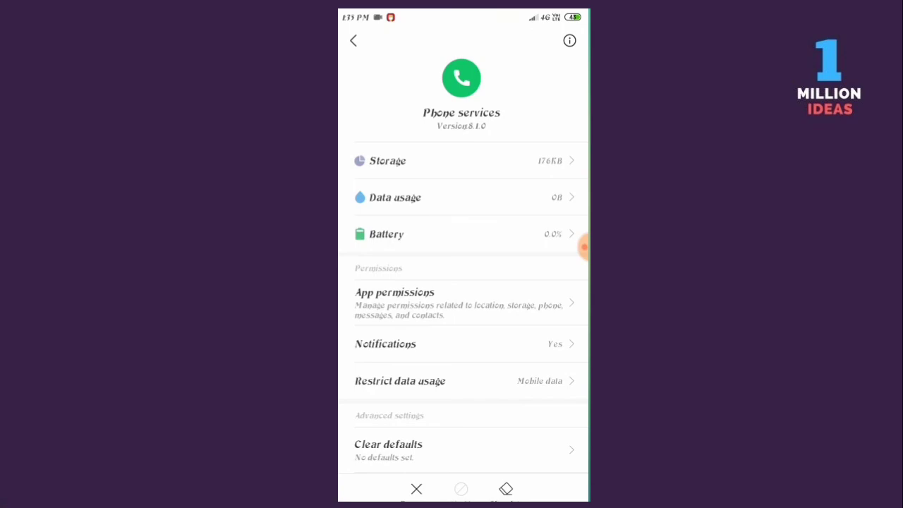